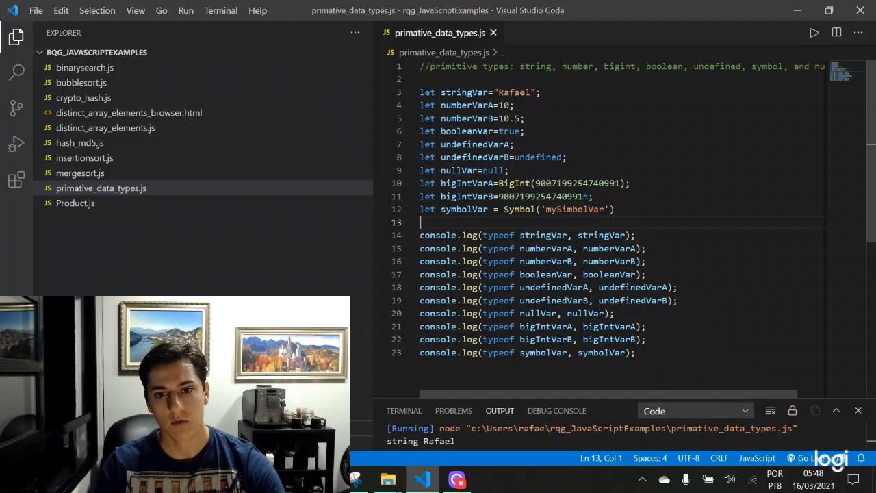
mouse_move(468, 101)
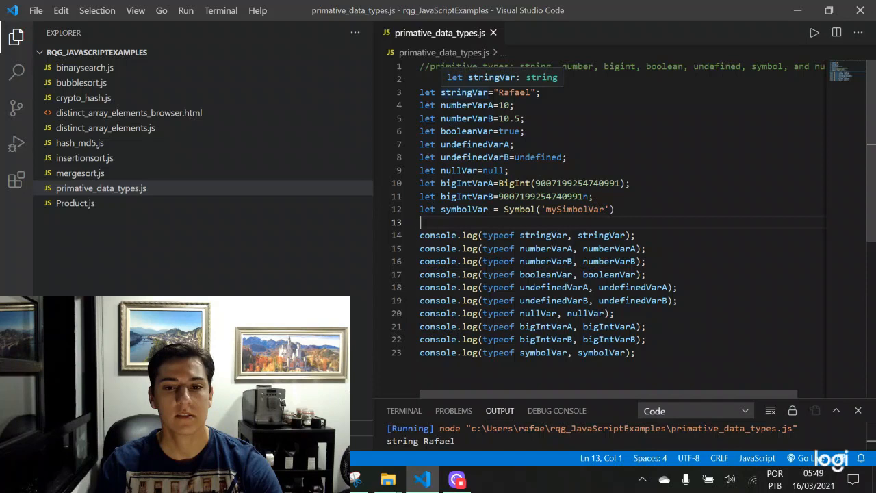
- Highlight the explained variable name and the large number passed to the BigInt constructor
double_click(514, 93)
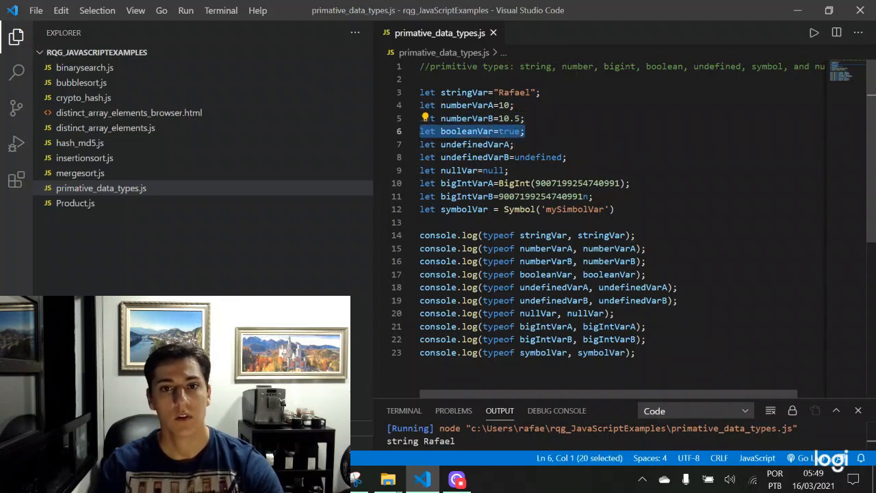
mouse_move(474, 143)
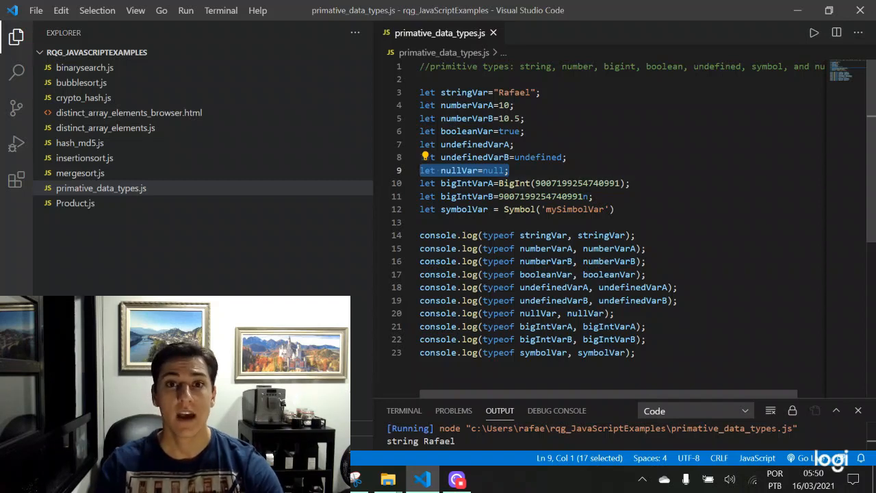
mouse_move(513, 184)
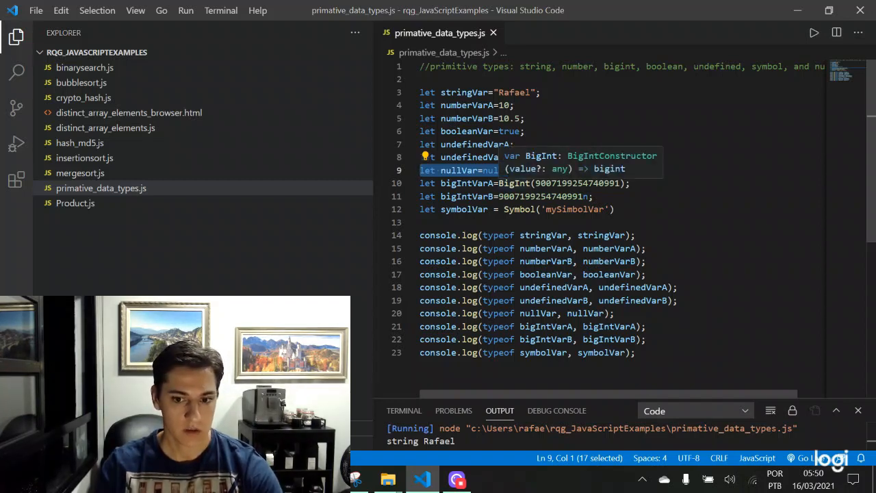
click(534, 184)
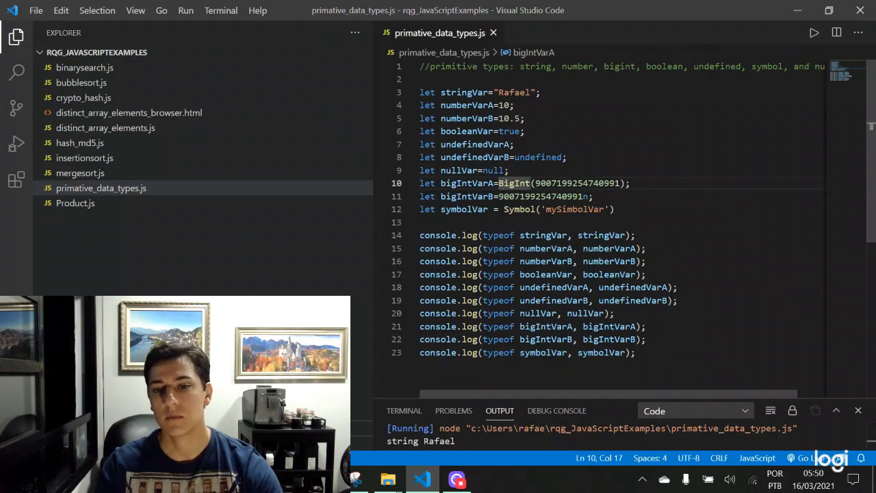
double_click(513, 184)
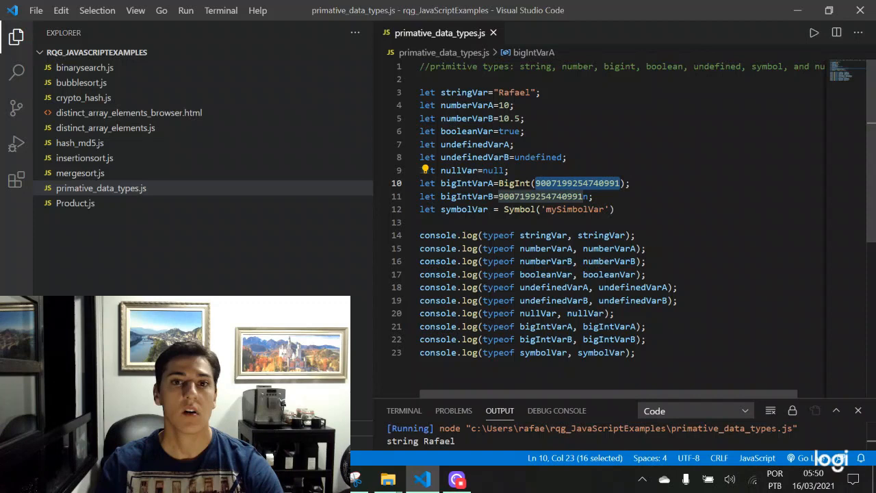
click(582, 197)
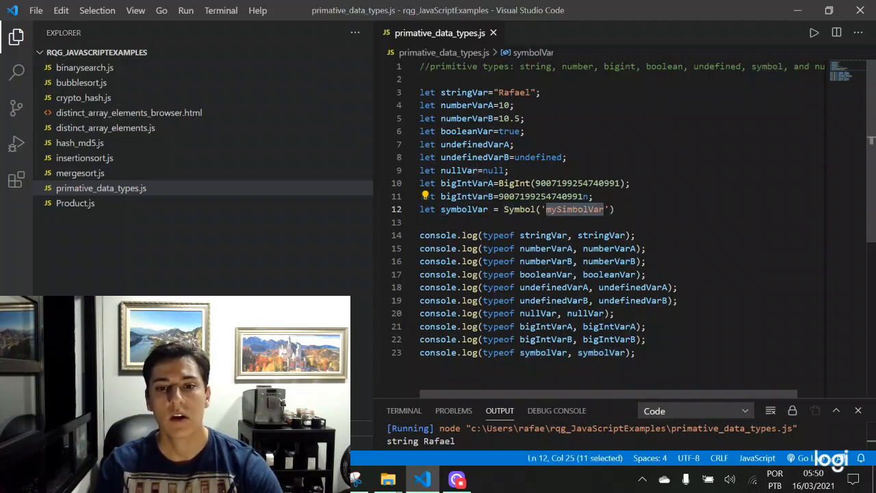
- Enlarge the output panel and highlight typeof in the first log line and a run-output value
scroll(down, 3)
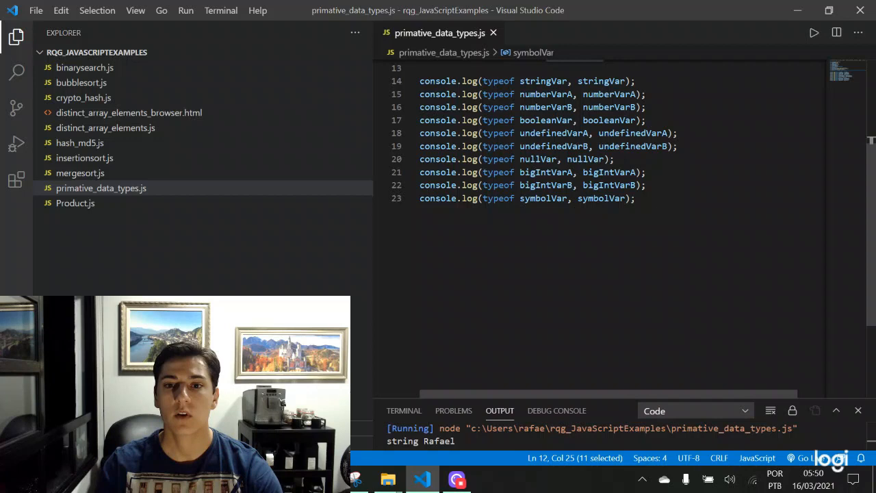
double_click(498, 81)
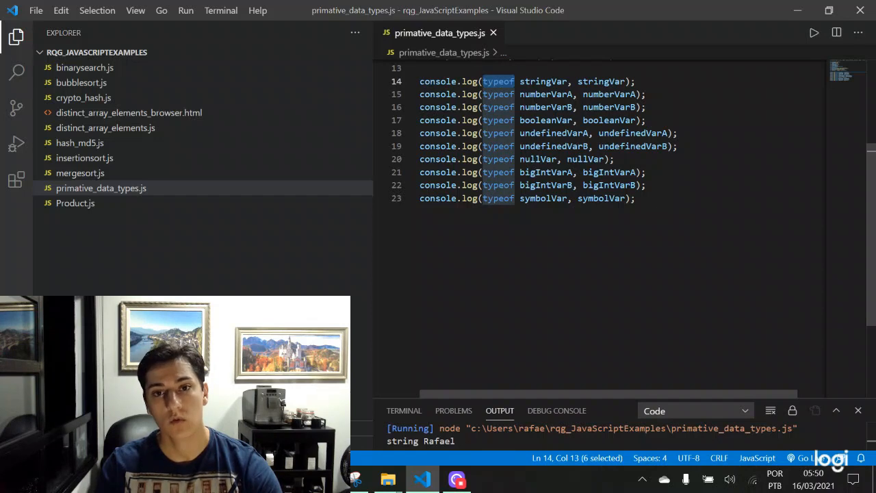
mouse_move(542, 80)
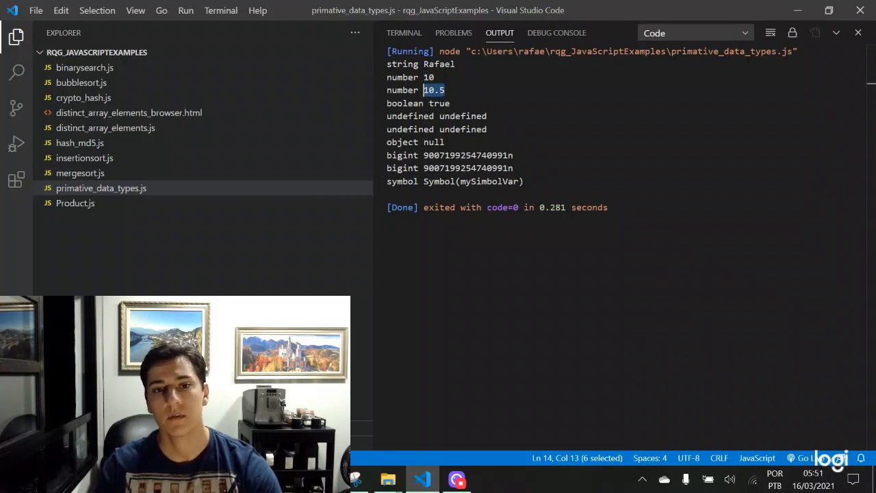
double_click(439, 102)
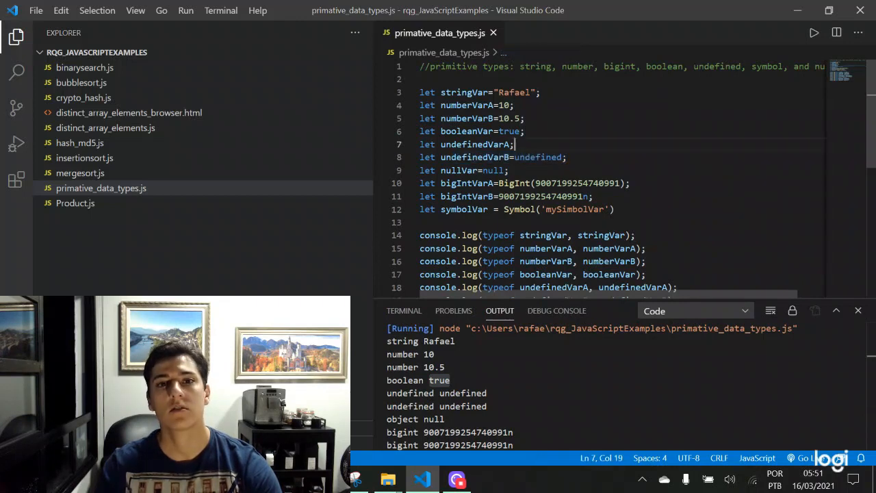
- Select the two bigint result lines in the run output and highlight their values
triple_click(472, 144)
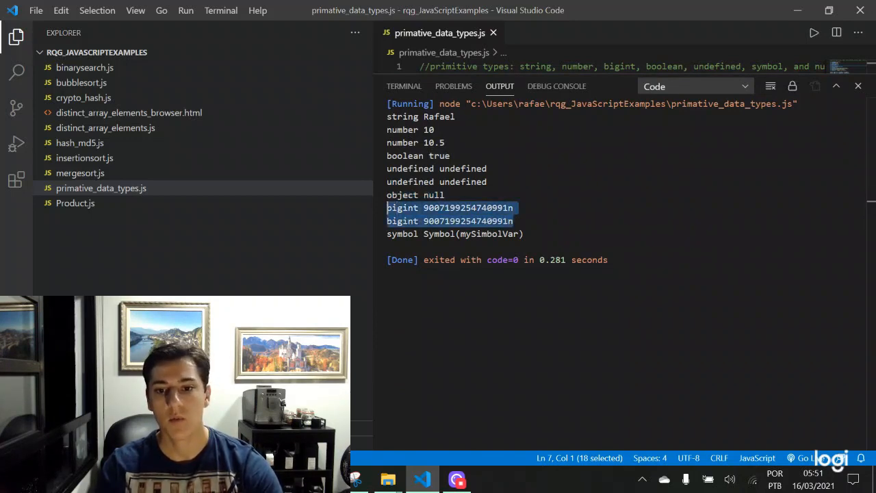
click(515, 208)
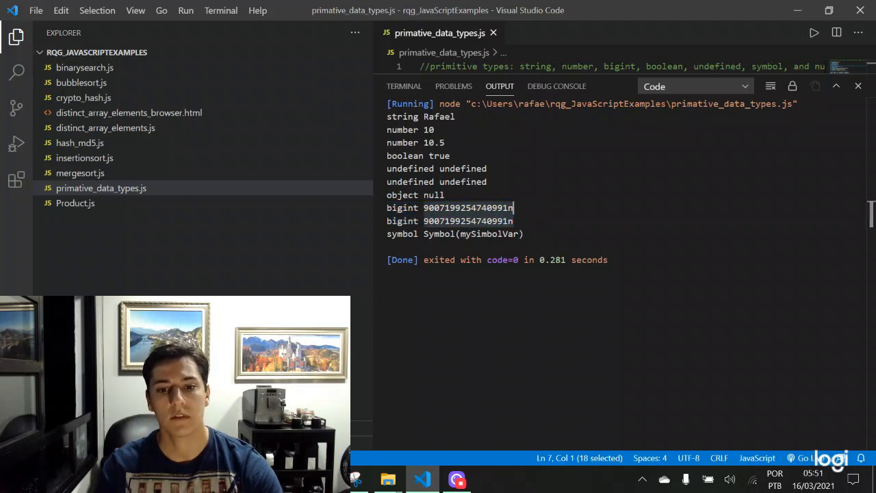